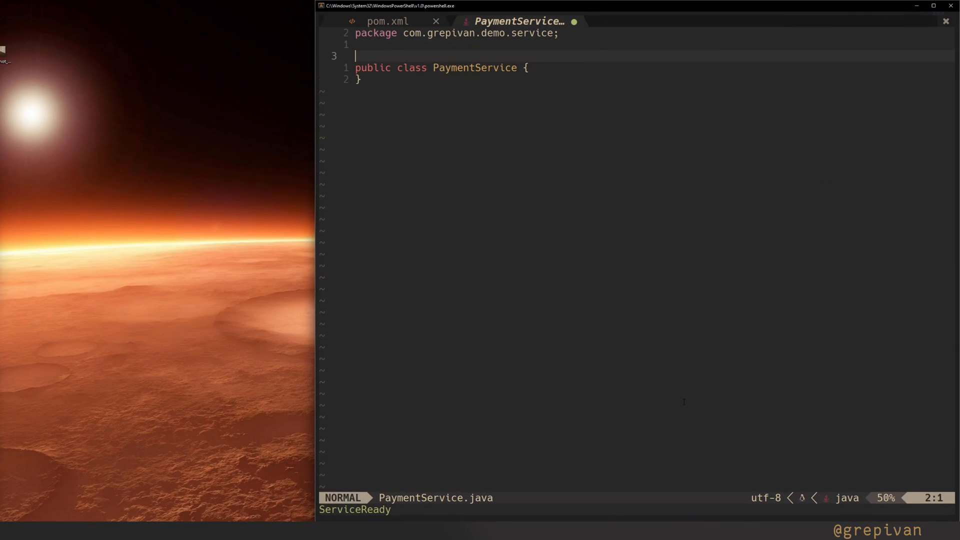
pyautogui.write('@Service')
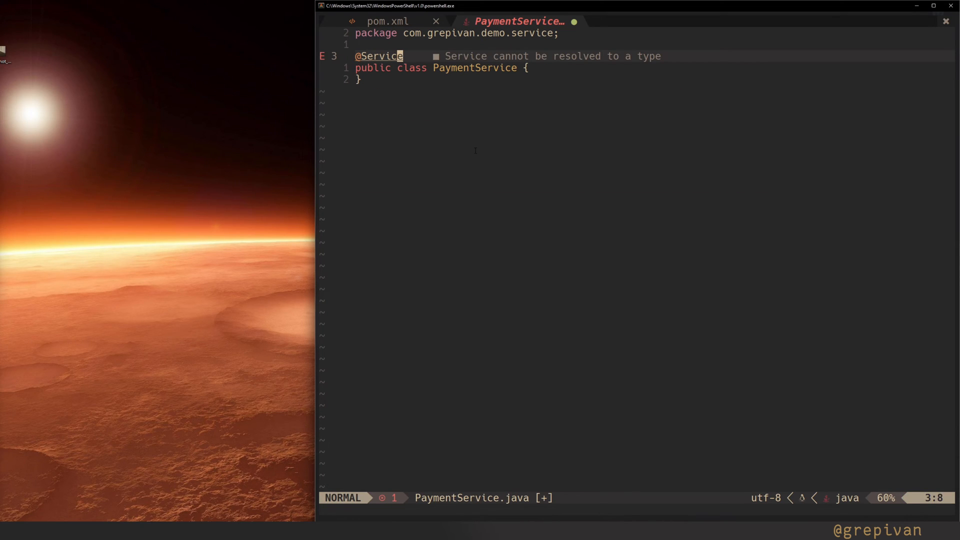
pyautogui.write(':lua vim.lsp.buf.code_action()')
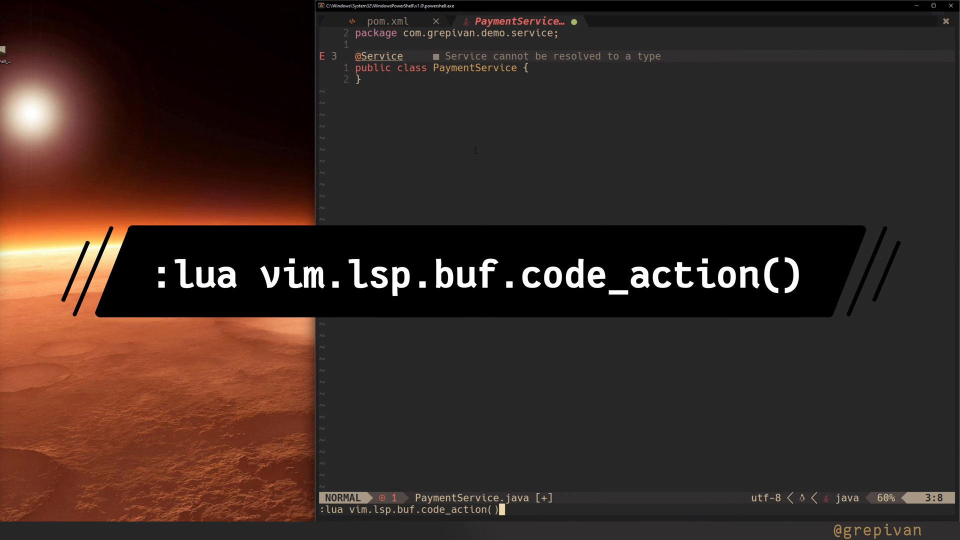
pyautogui.press('Return')
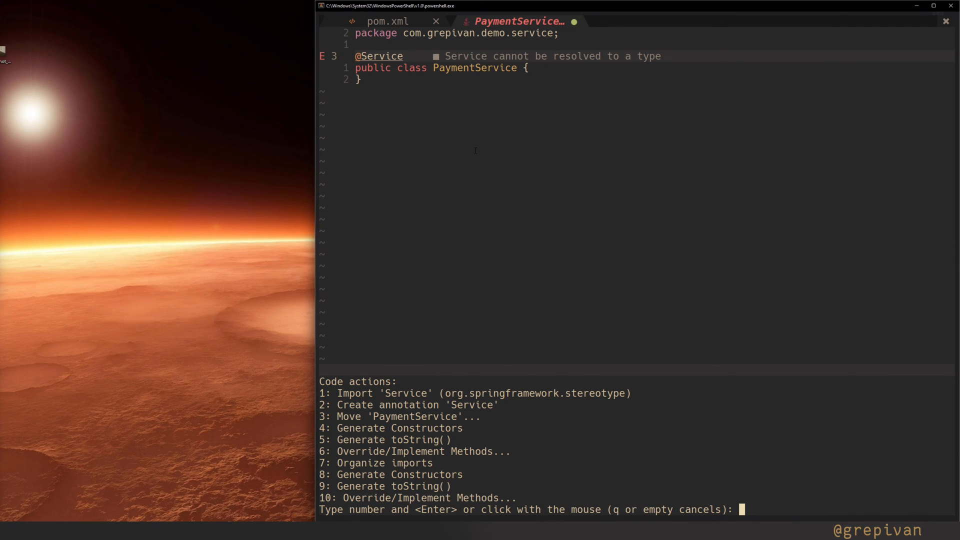
pyautogui.write('1')
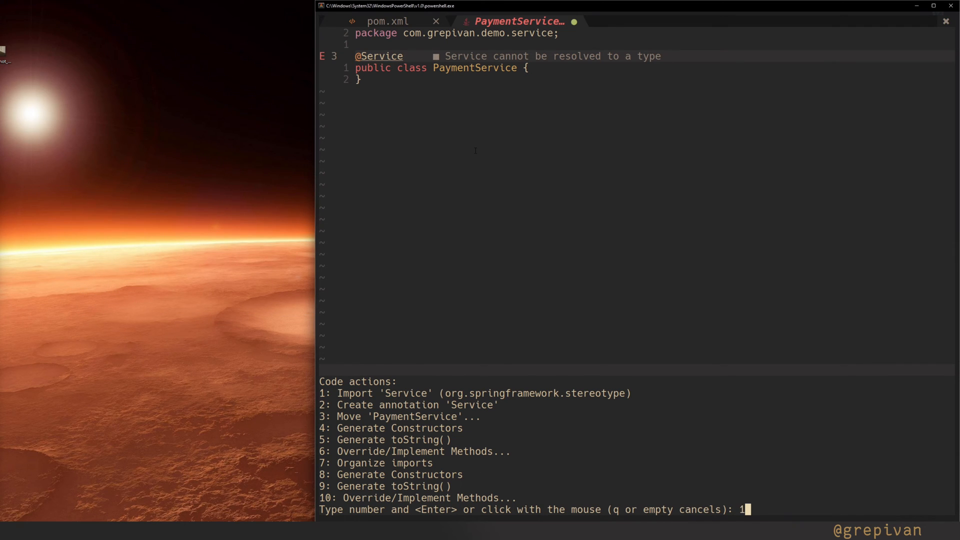
pyautogui.press('Enter')
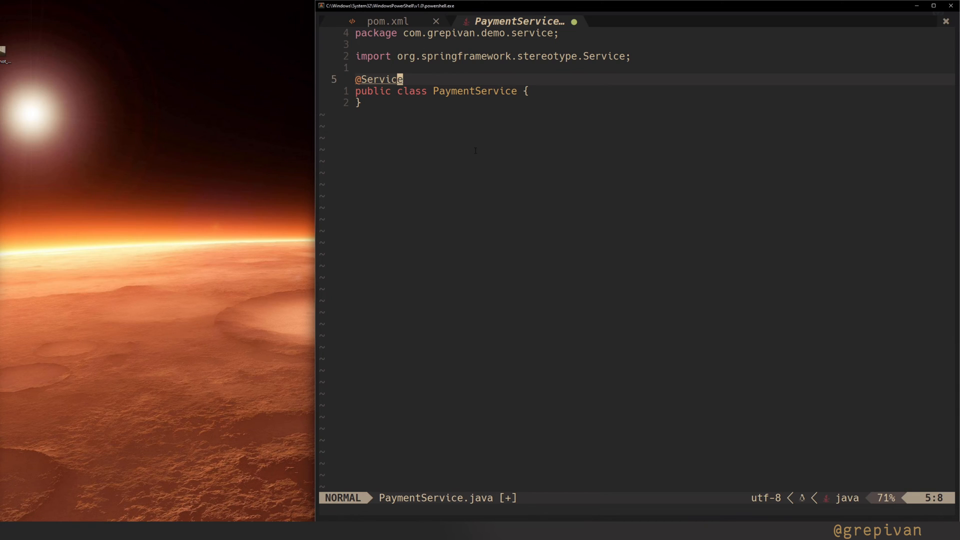
pyautogui.write('i')
pyautogui.click(443, 91)
pyautogui.write('implements AbstractPaymentService ')
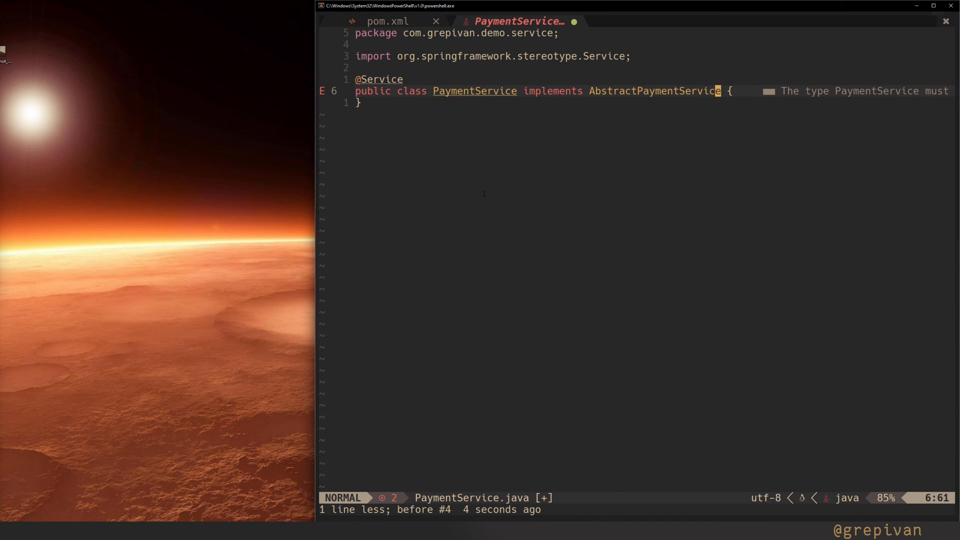
# - Run code action 6 on AbstractPaymentService to override pay and refund
pyautogui.write(':lua vim.lsp.buf.code_action()')
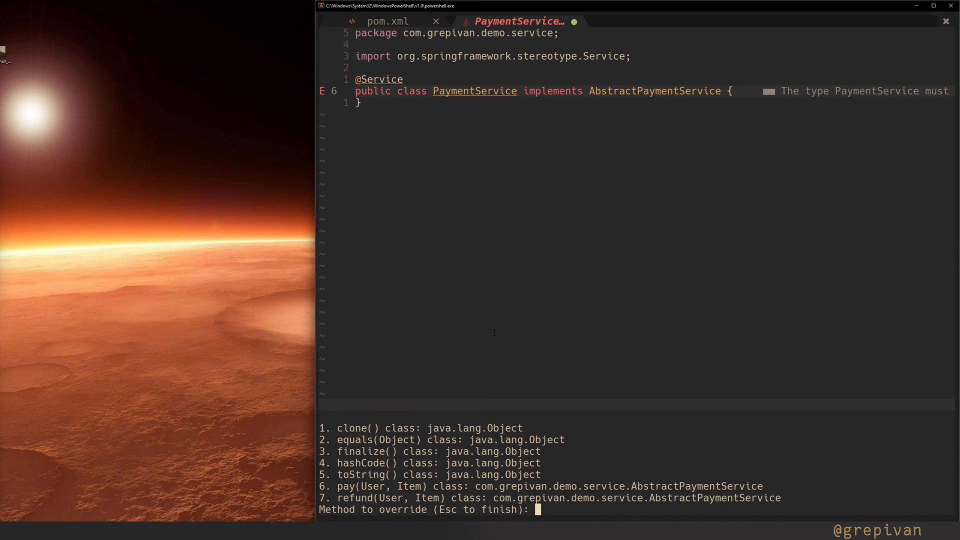
pyautogui.write('6')
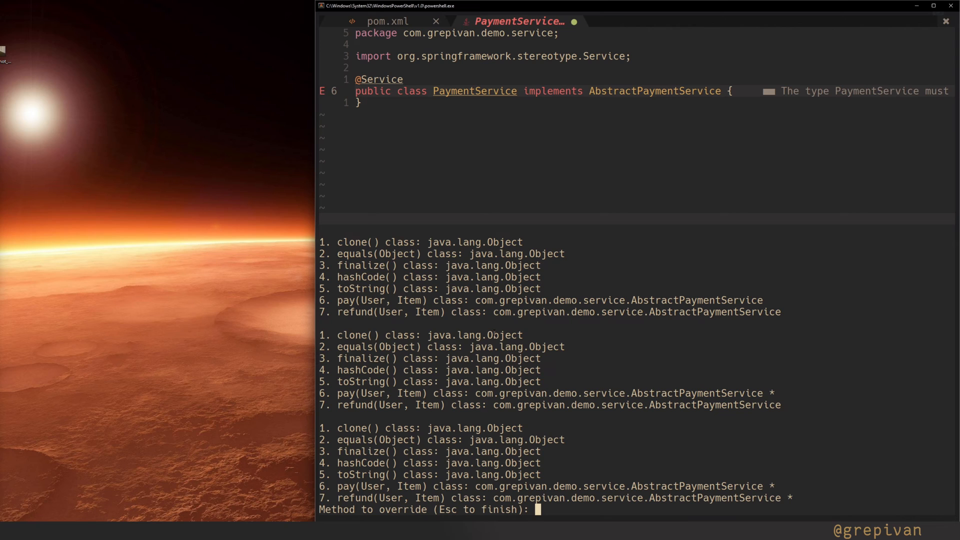
pyautogui.press('Escape')
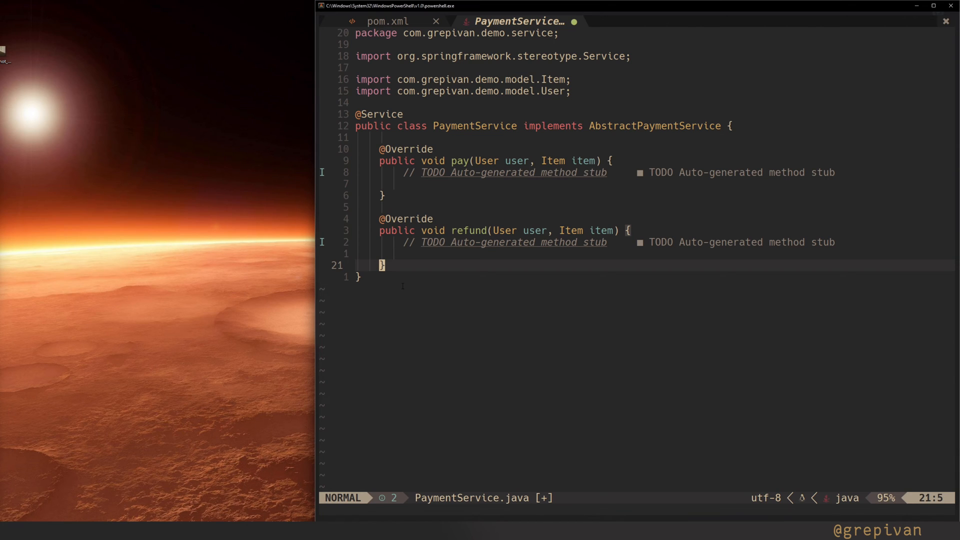
# - Open AbstractSmsService.java and list its implementations with vim.lsp.buf.implementation()
pyautogui.press('ctrl+p')
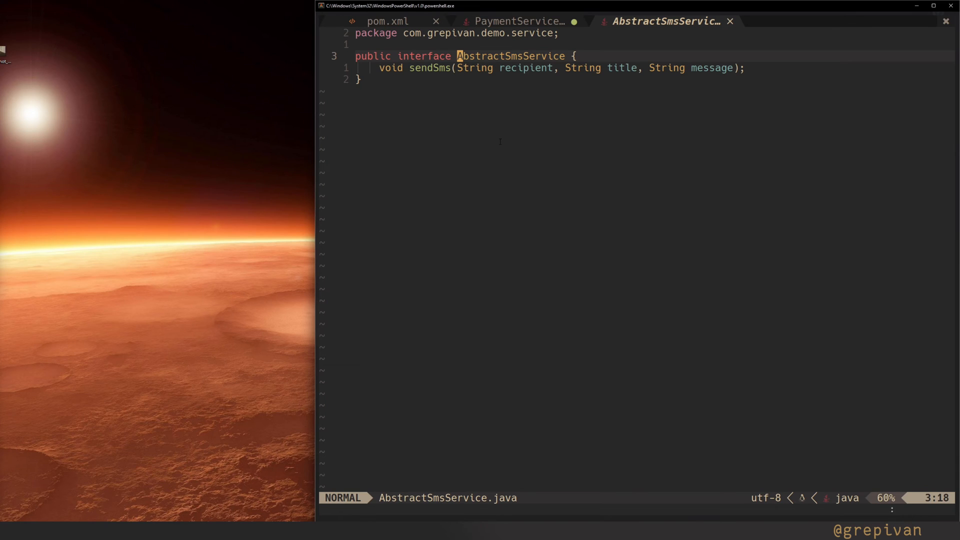
pyautogui.write(':lua vim.lsp.buf.implementation()')
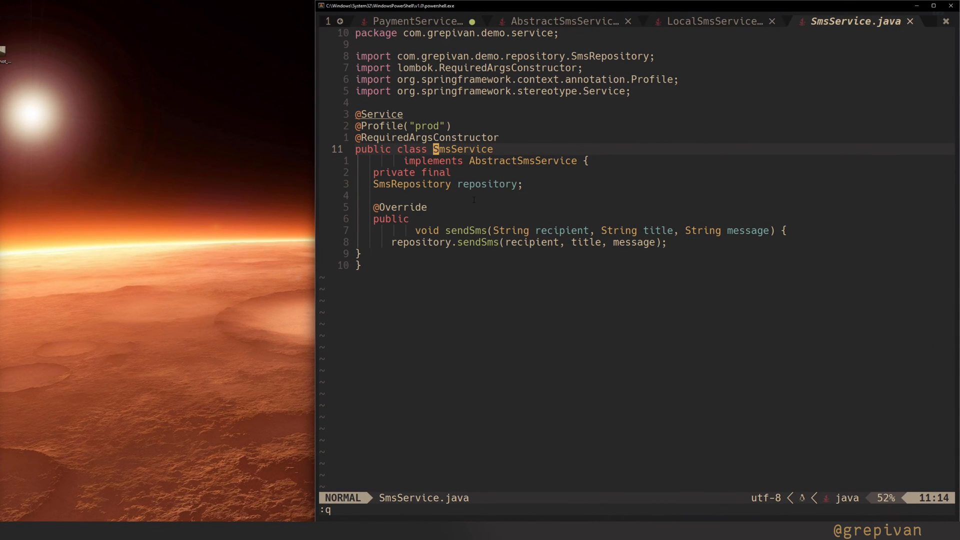
# - Reformat SmsService.java with vim.lsp.buf.formatting()
pyautogui.write('lua vim.lsp.buf.formatting()')
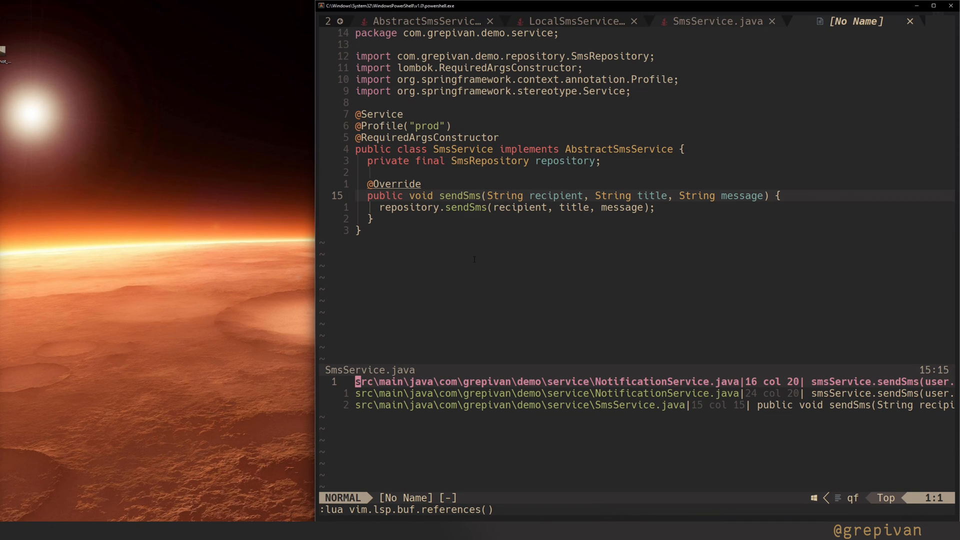
# - Browse the sendSms references in NotificationService and SmsService in the quickfix list
pyautogui.press('j')
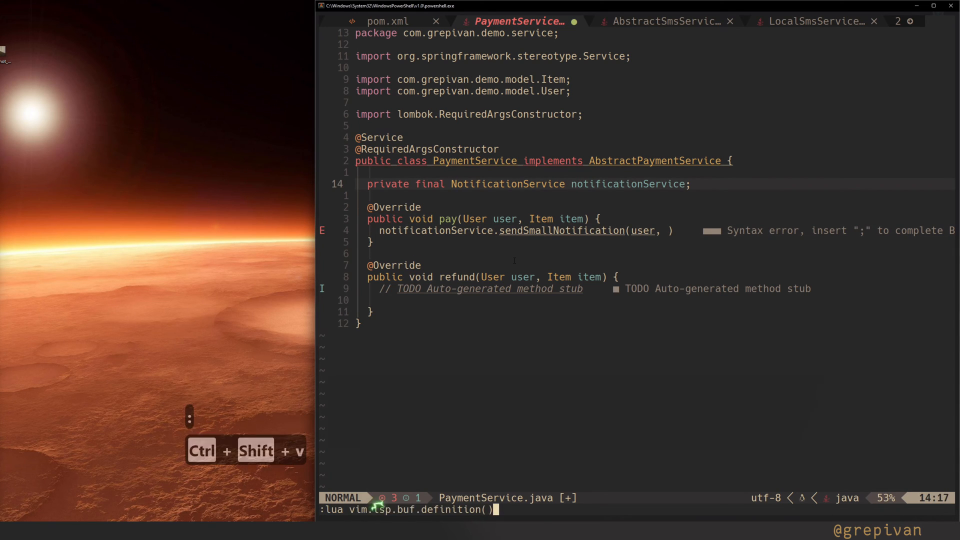
# - Inject a final NotificationService, call sendSmallNotification in pay, and complete a PaymentRepository field
pyautogui.press('Enter')
pyautogui.write('private final PaymentR')
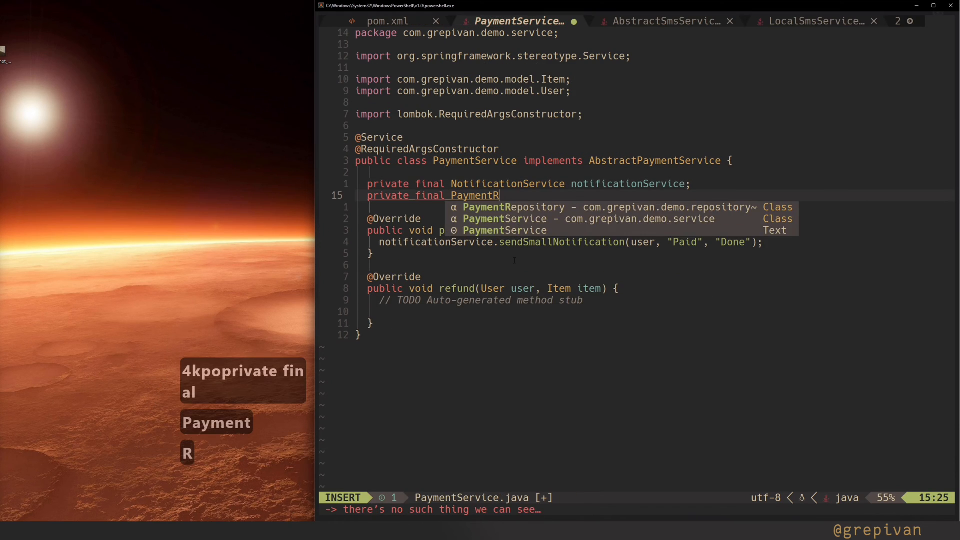
pyautogui.press('Tab')
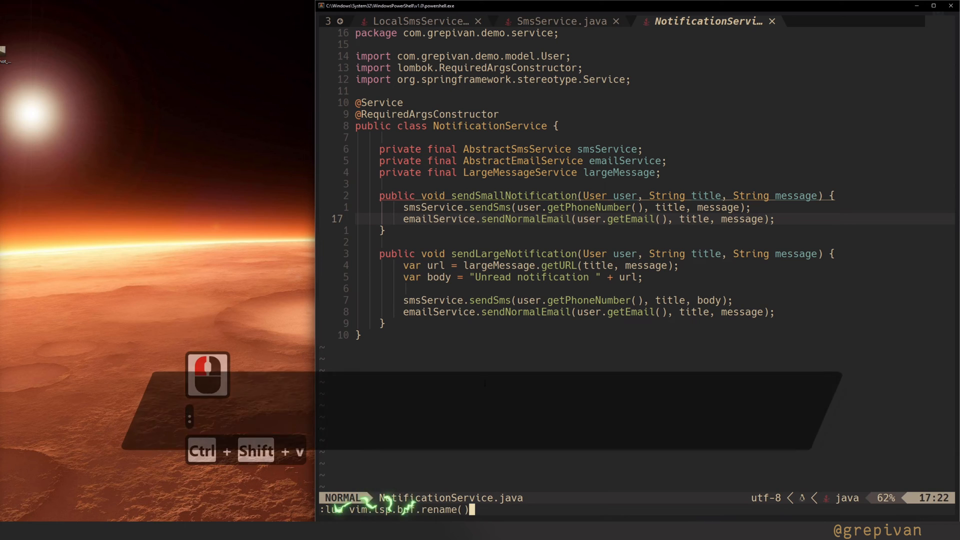
# - Rename sendNormalEmail to sendEmail using vim.lsp.buf.rename()
pyautogui.press('enter')
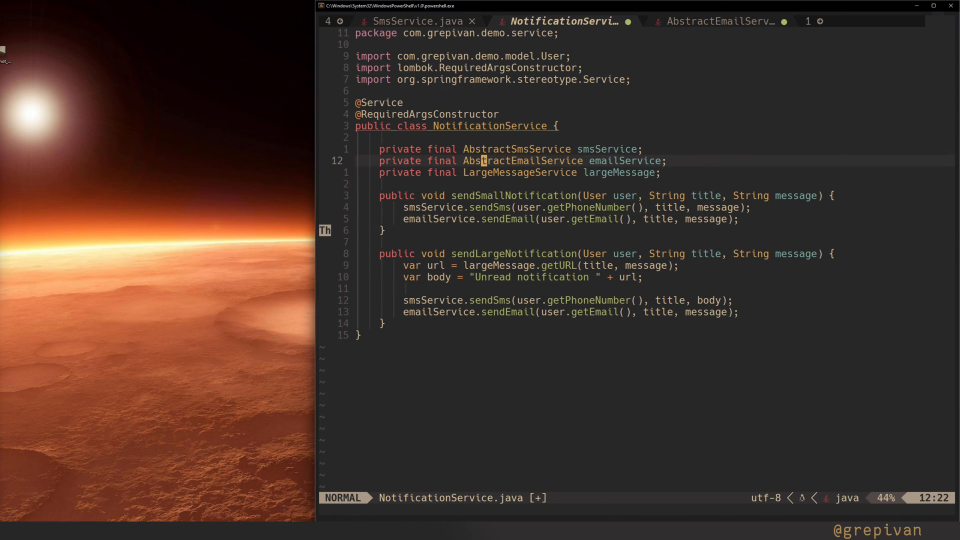
pyautogui.press('ctrl+shift+v')
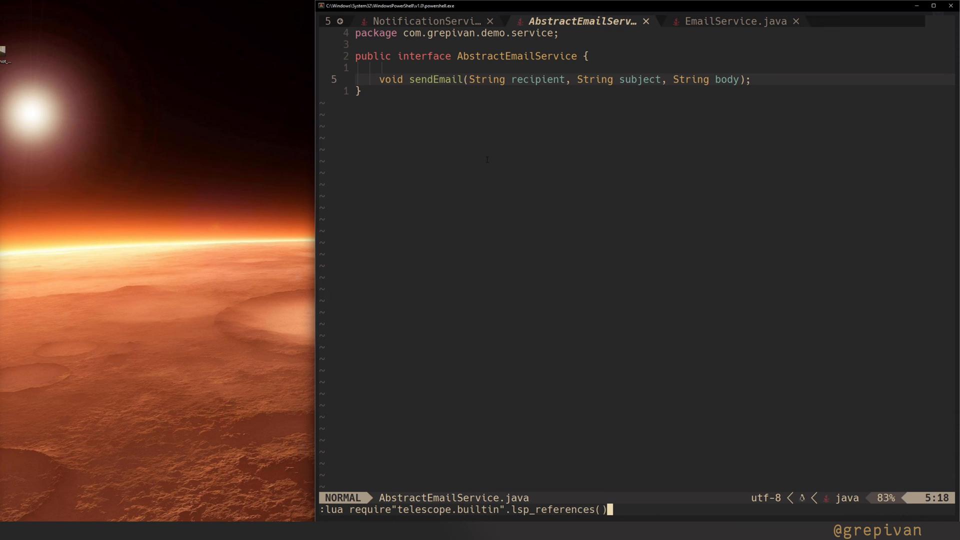
# - Find sendEmail references in AbstractEmailService with Telescope lsp_references
pyautogui.press('Enter')
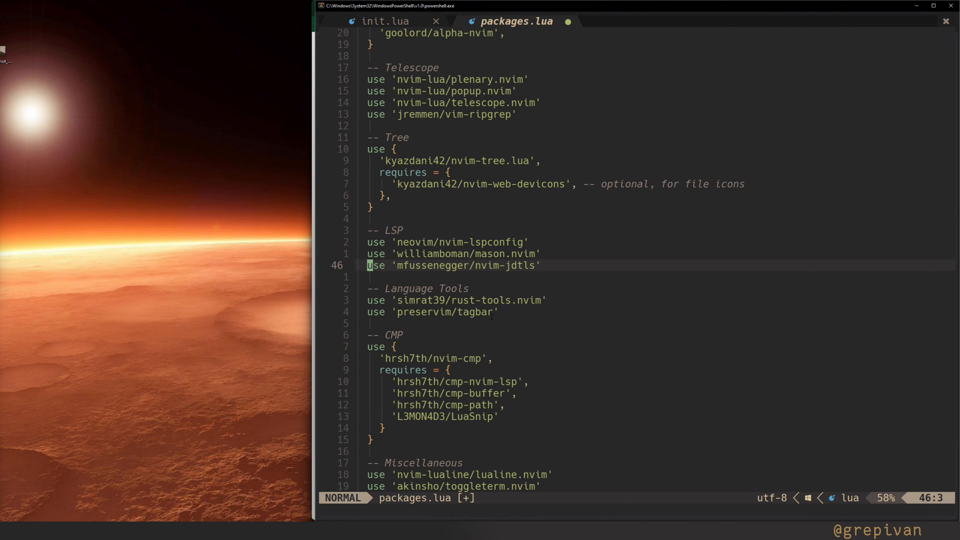
# - Insert use 'ray-x/lsp_signature.nvim' below the nvim-jdtls entry
pyautogui.write("use 'ray-x/lsp_signature.nvim'")
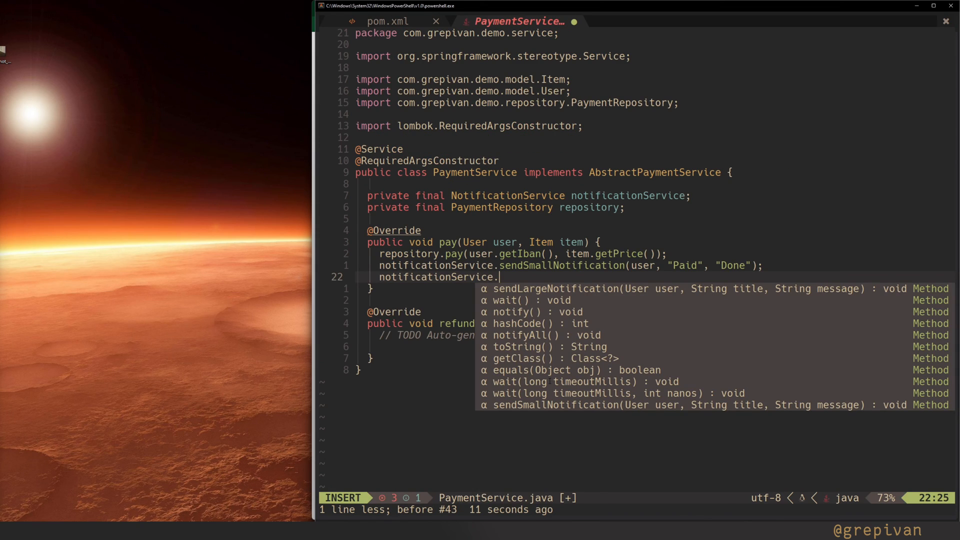
# - Complete notificationService.sendLargeNotification in pay and pass user as its first argument
pyautogui.write('sendLargeNotification(')
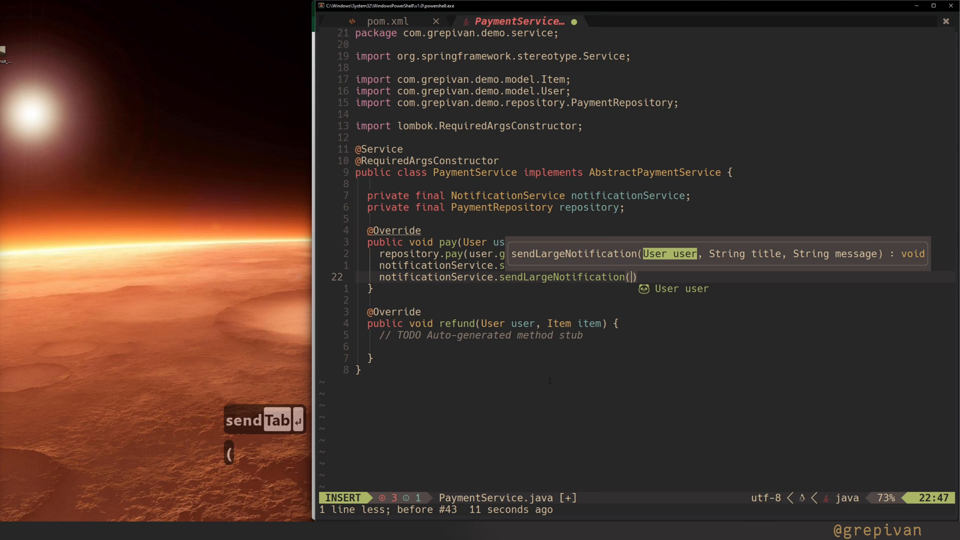
pyautogui.press('Tab')
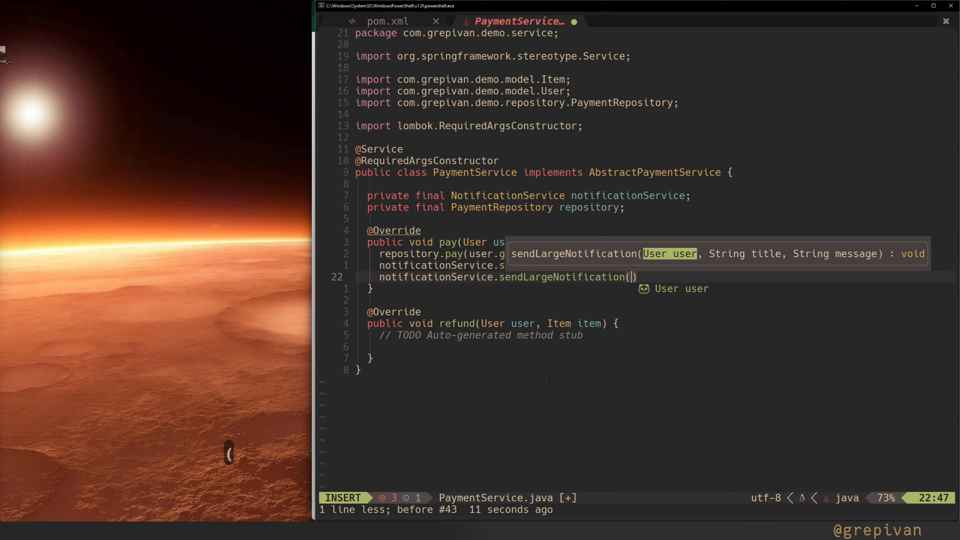
pyautogui.write('user,')
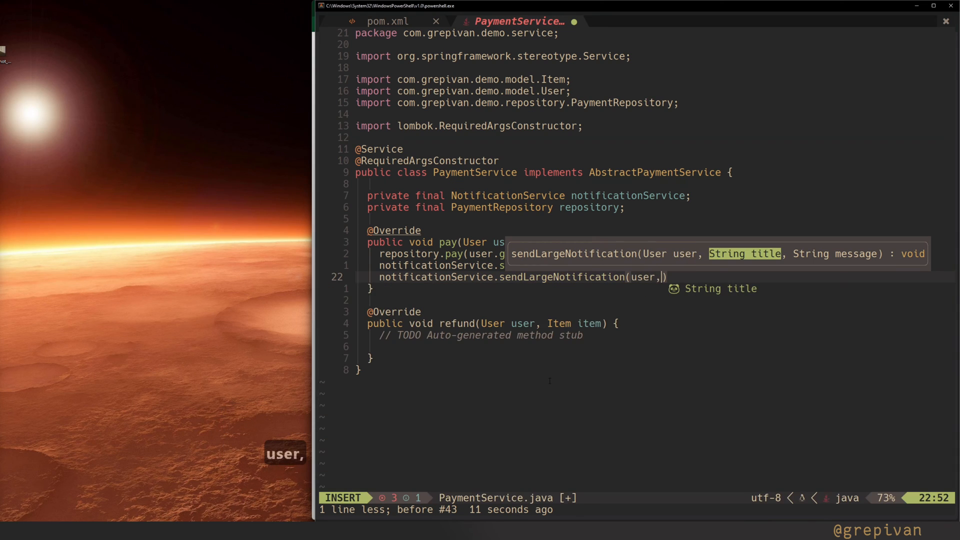